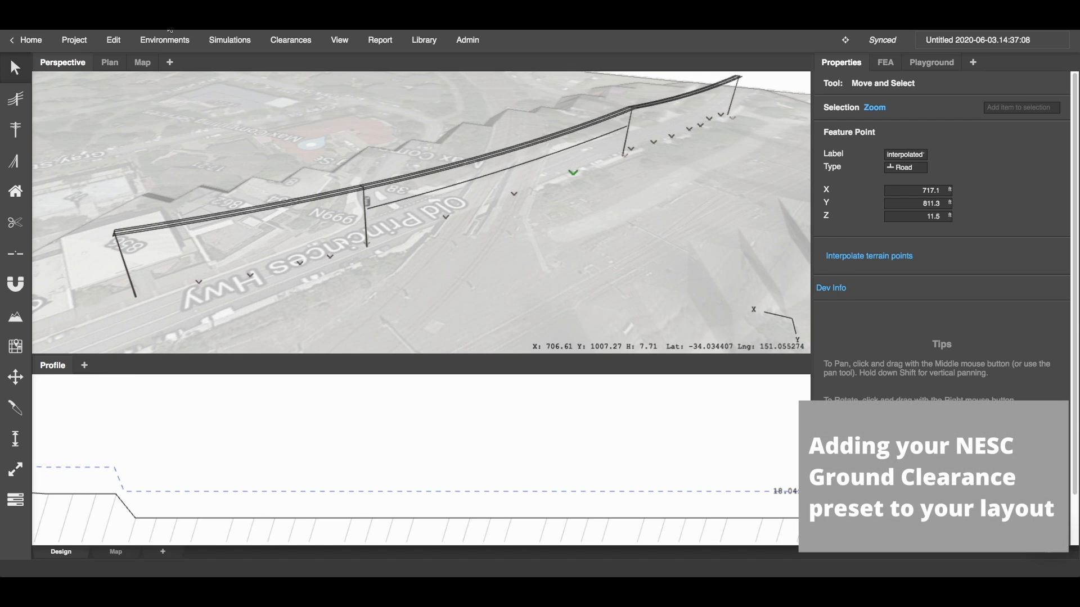
Add the NESC Ground Clearance Preset report from the Reports list beside the Profile tab.
left_click(113, 40)
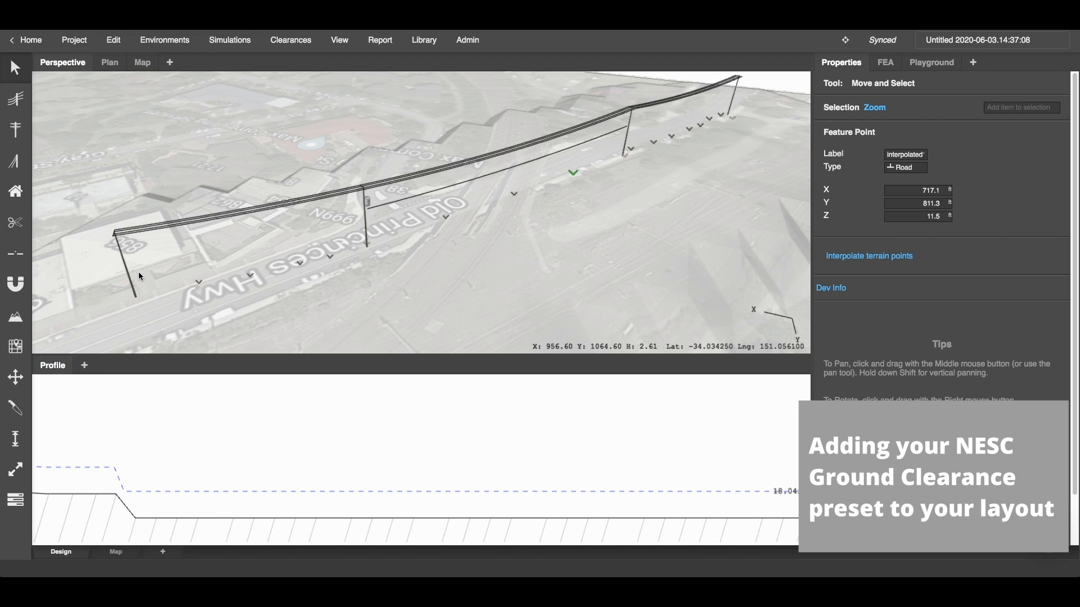
left_click(84, 366)
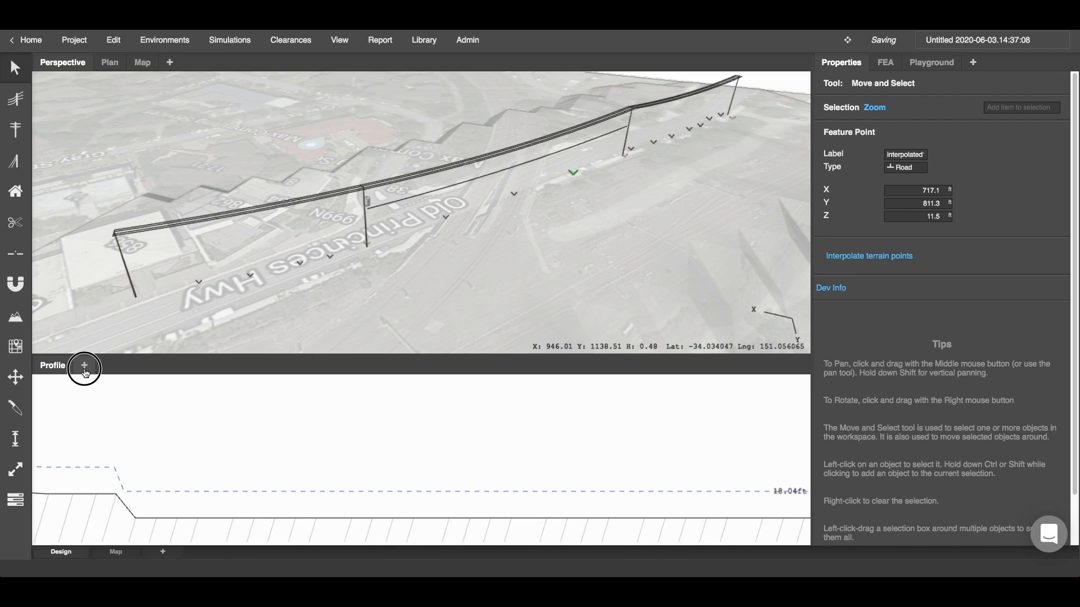
left_click(83, 366)
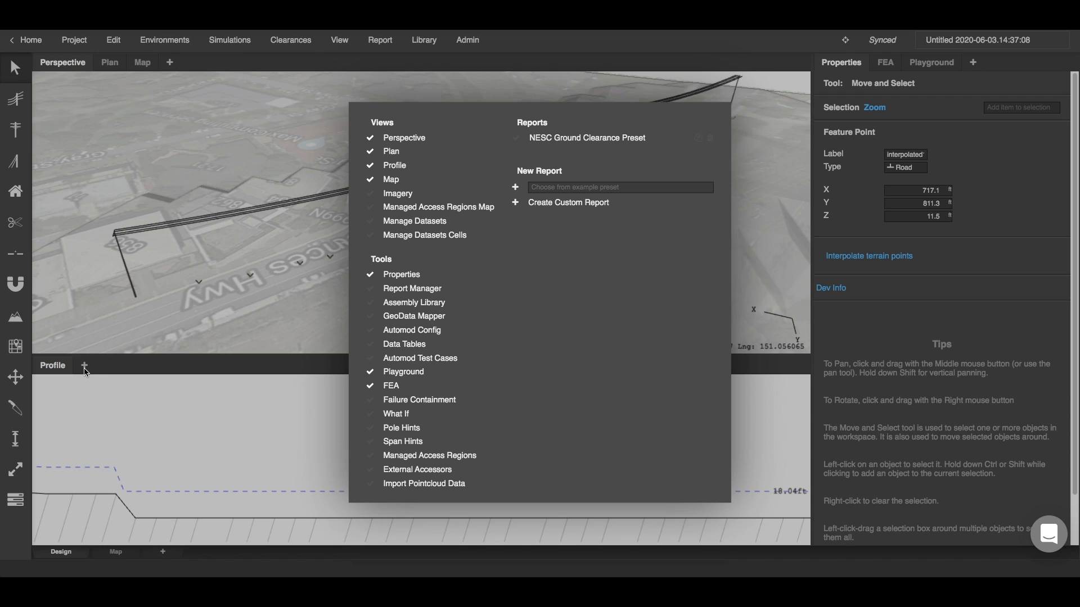
left_click(586, 138)
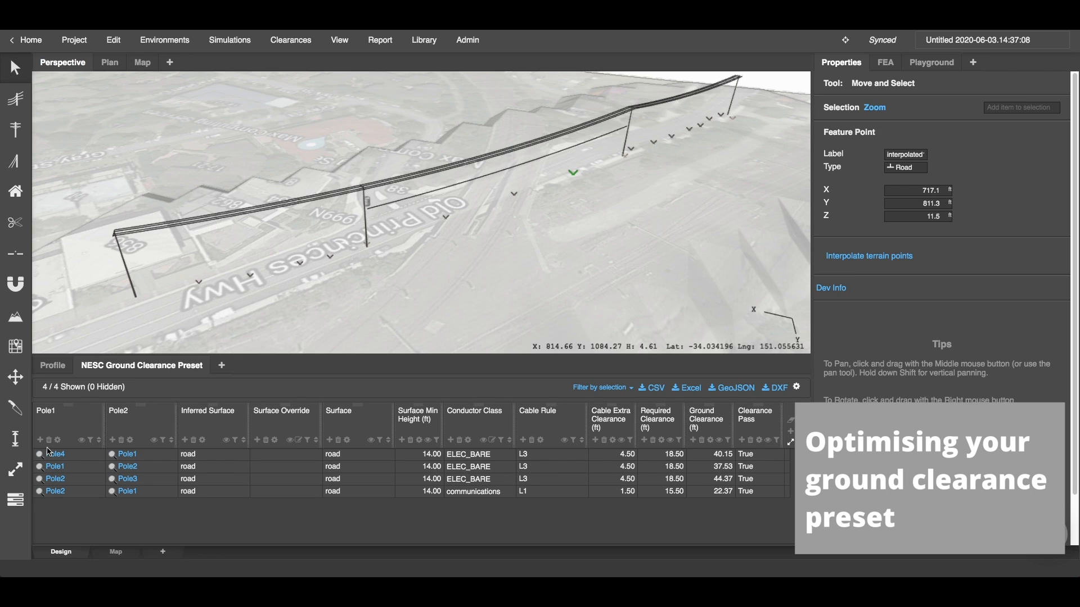
mouse_move(78, 435)
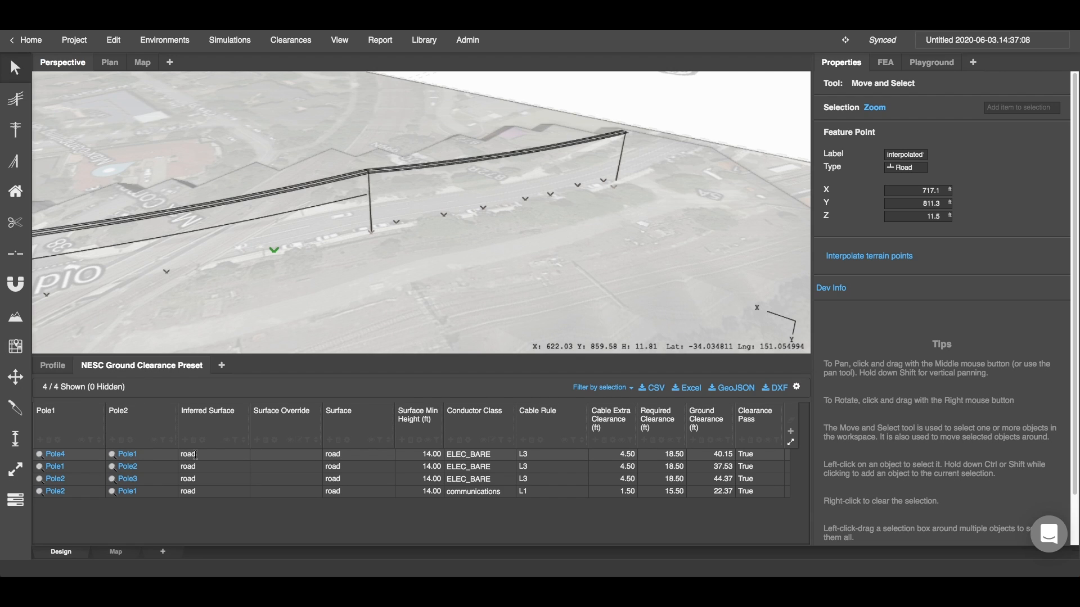
left_click(444, 214)
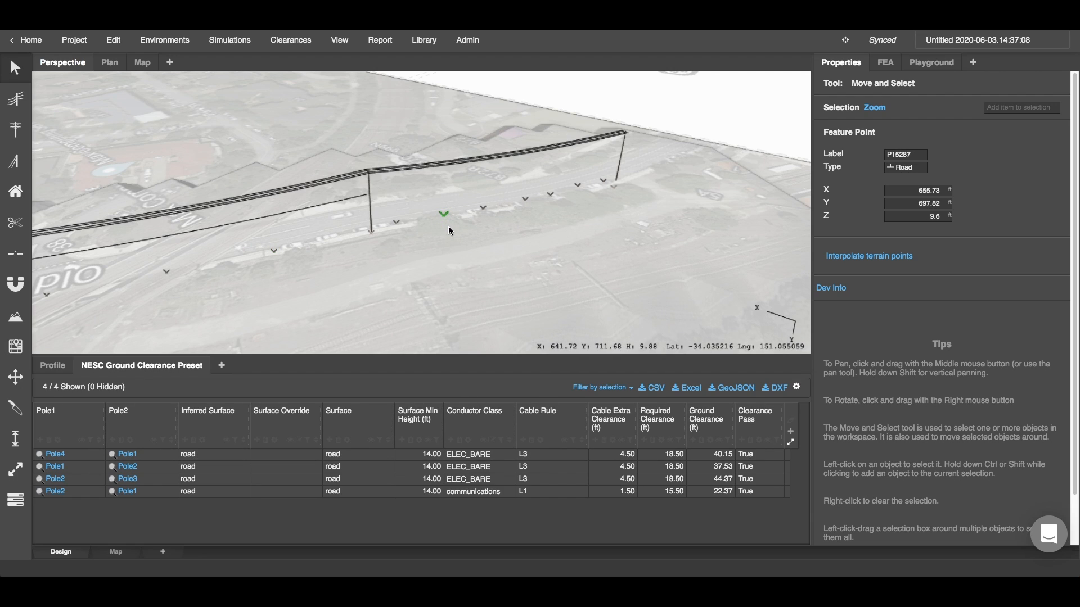
left_click(904, 167)
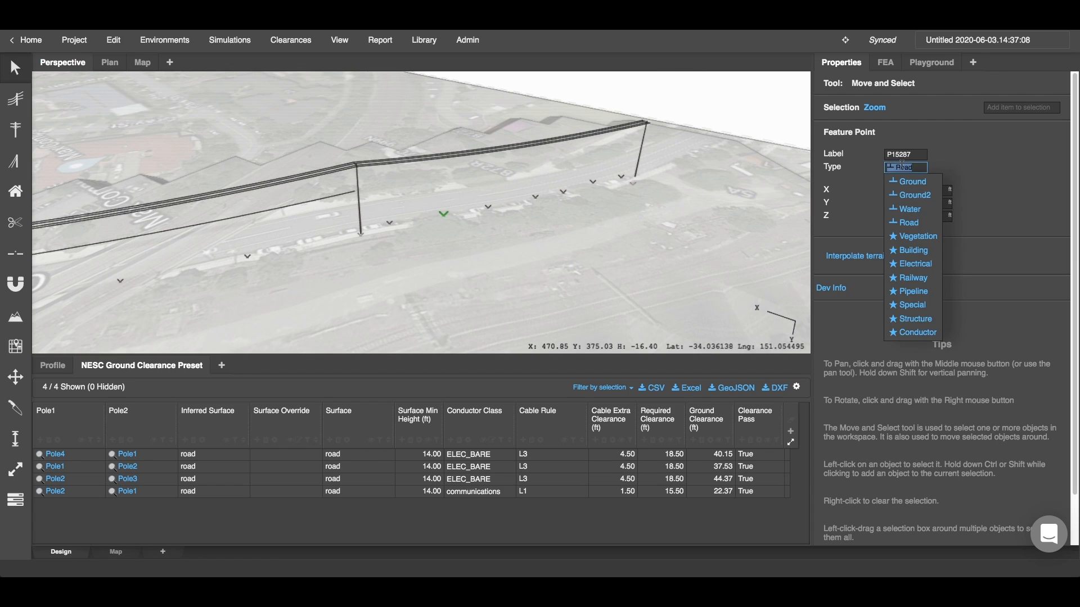
left_click(907, 222)
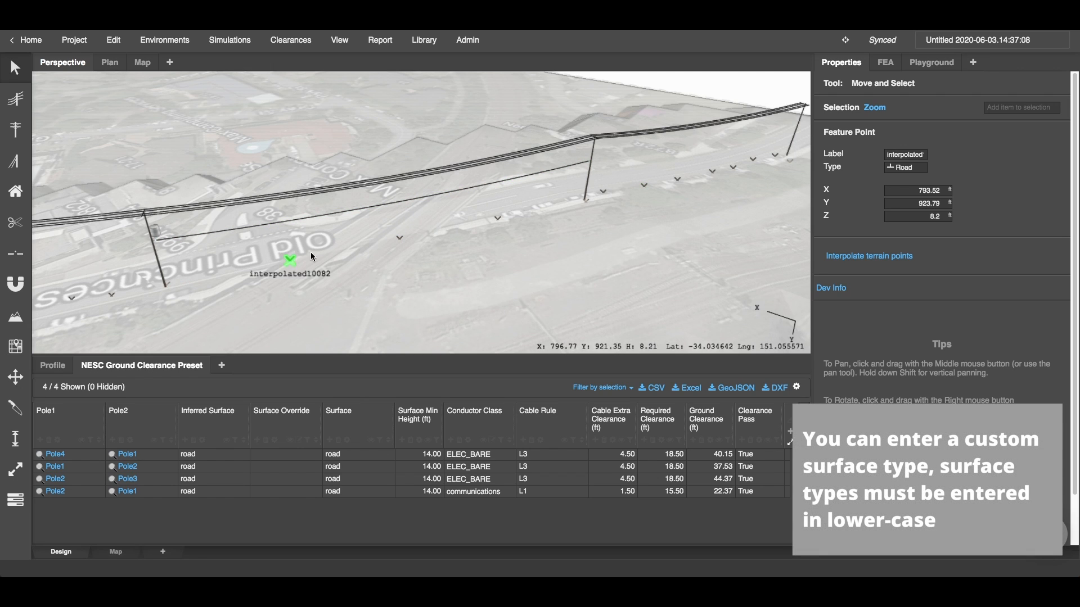
Set the interpolated ground point's surface type to Railway, then back to Ground.
left_click(916, 203)
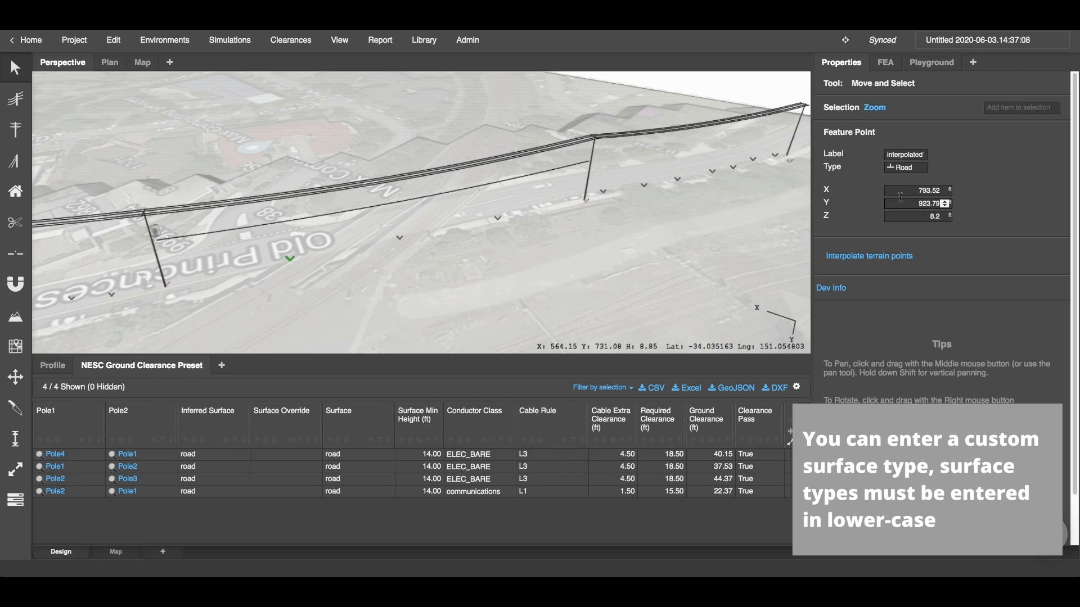
left_click(904, 167)
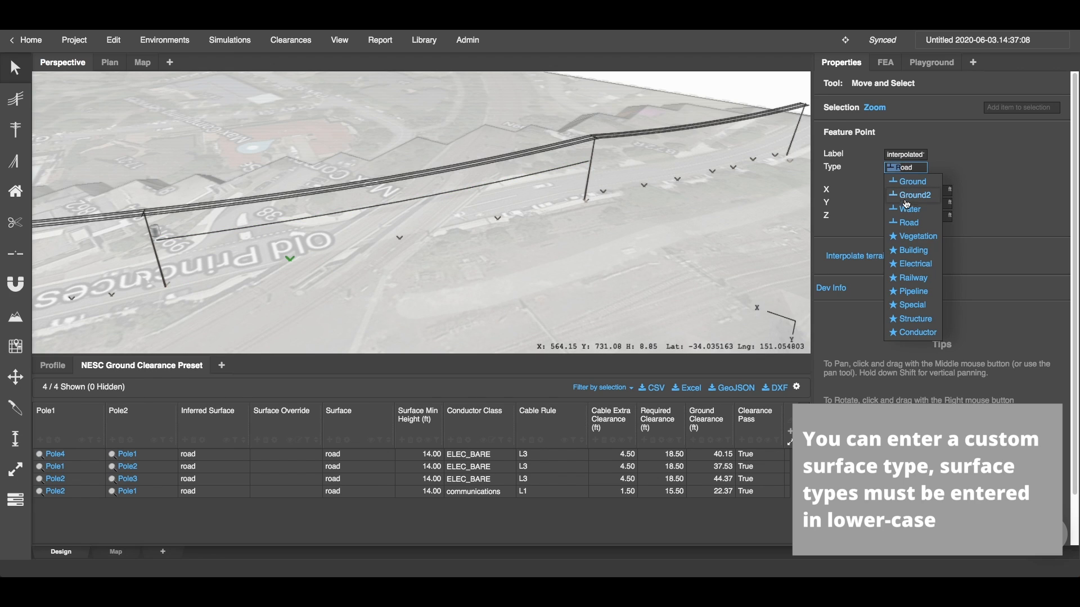
left_click(911, 278)
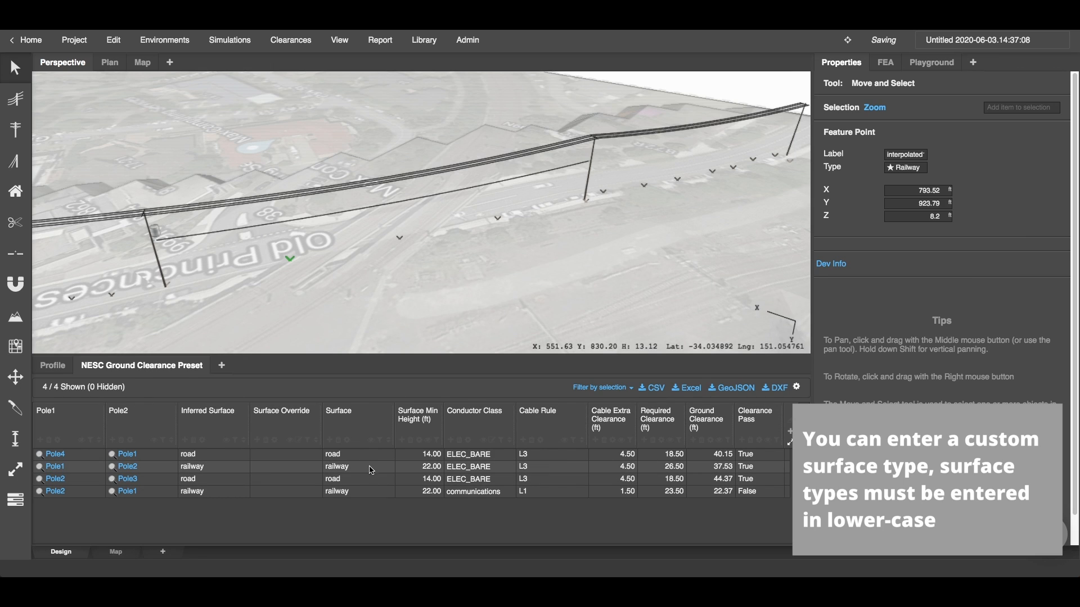
left_click(904, 166)
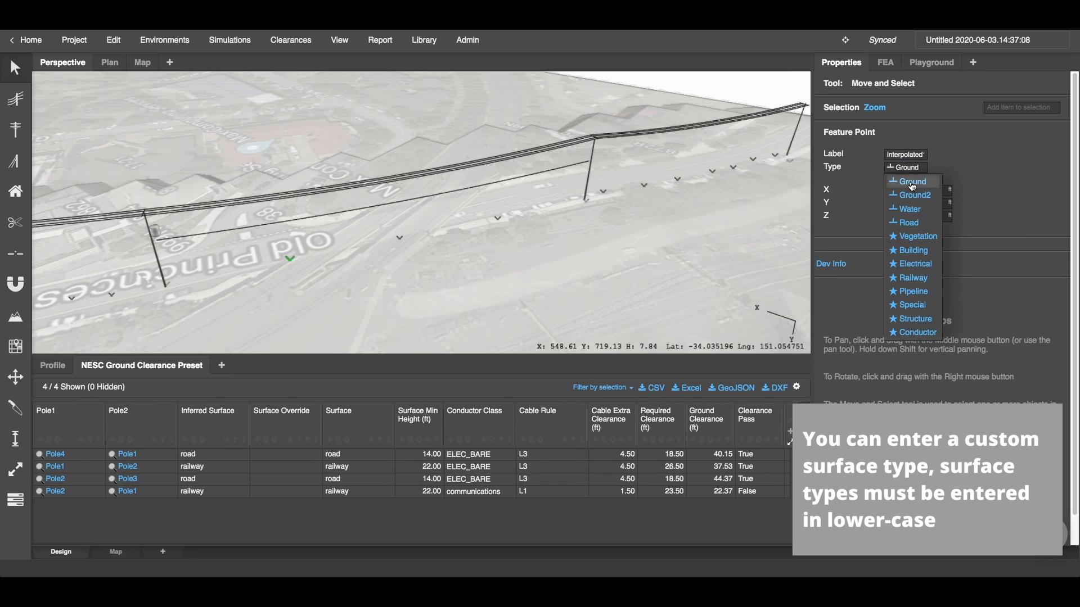
left_click(910, 181)
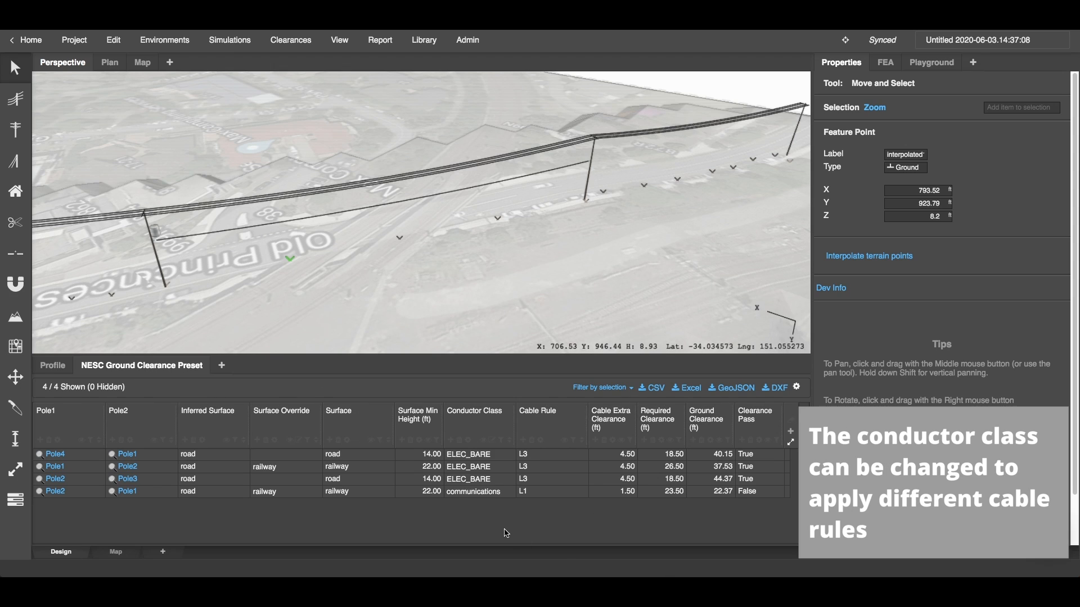
mouse_move(216, 239)
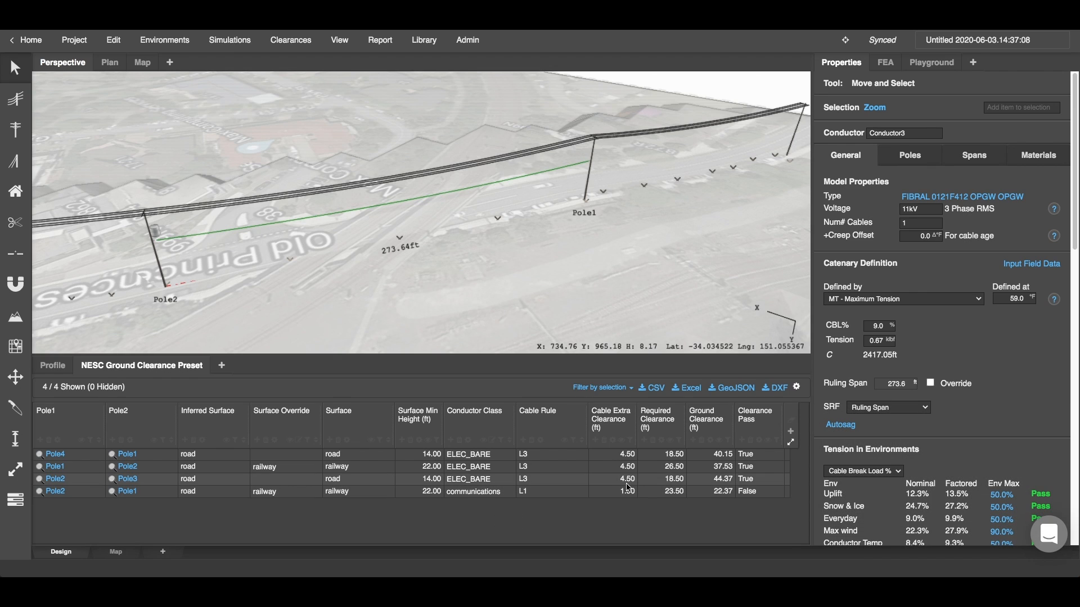
mouse_move(568, 484)
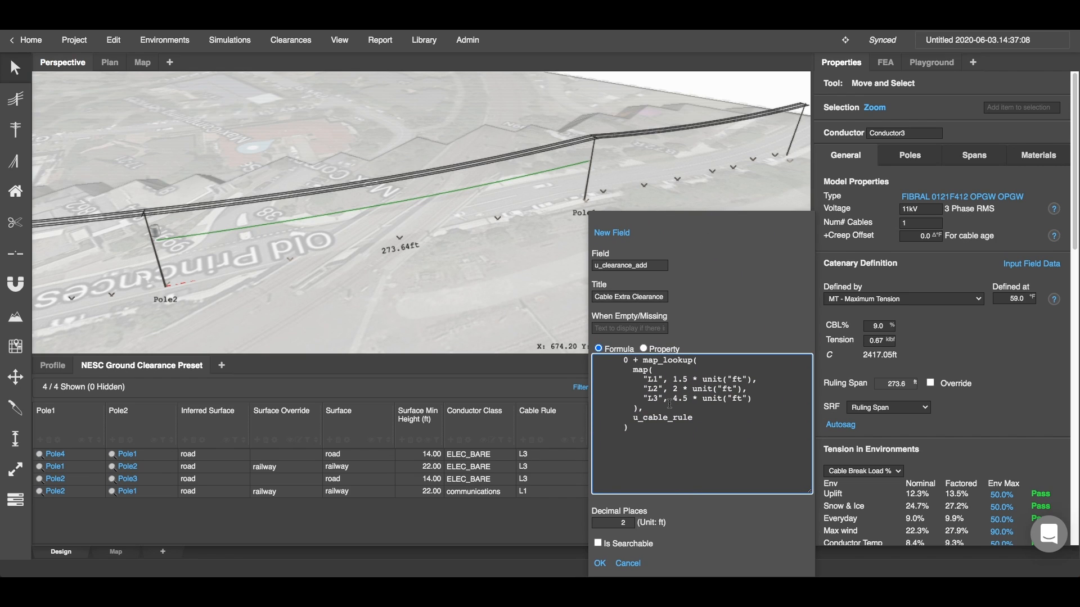
mouse_move(694, 410)
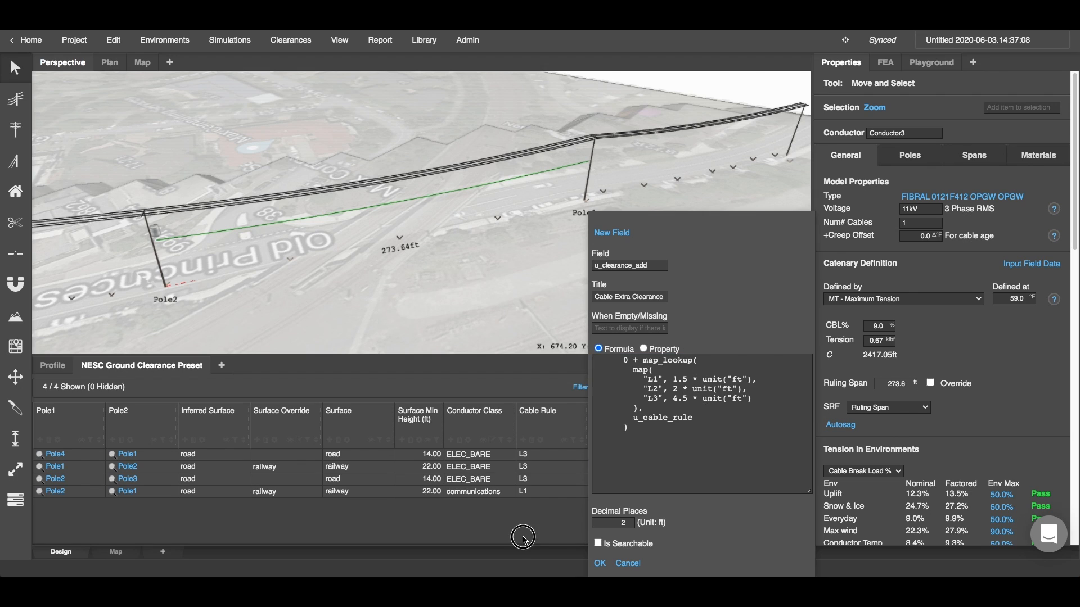
left_click(598, 564)
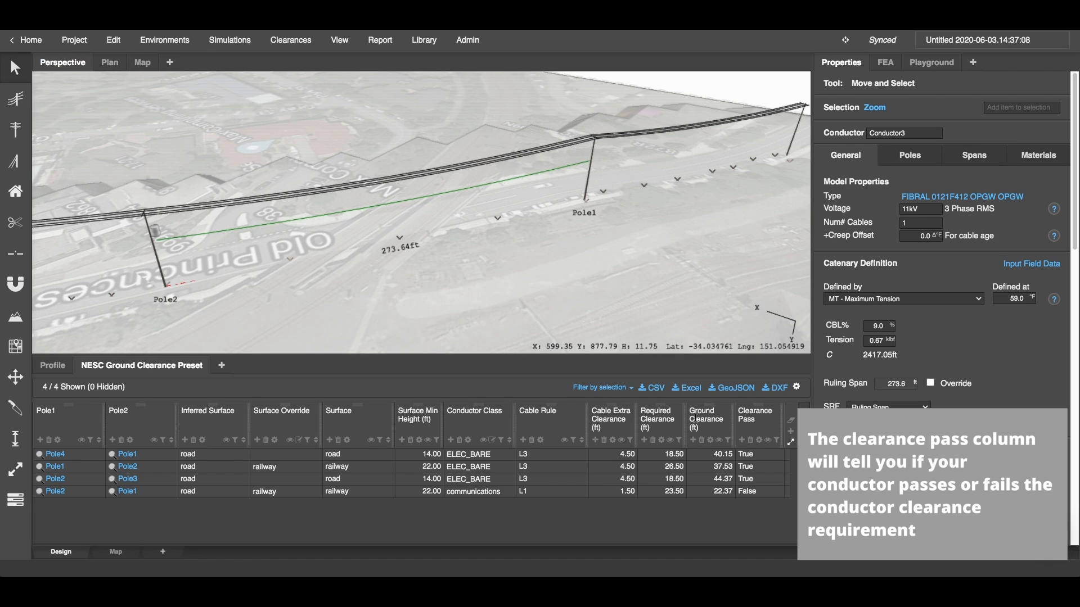
mouse_move(699, 436)
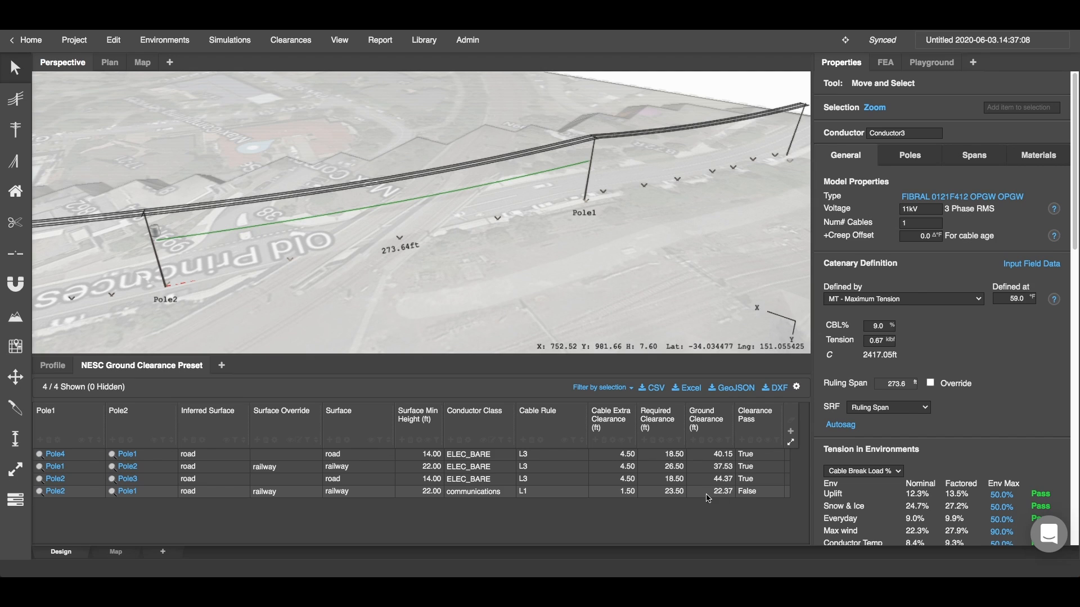
Raise Pole1 and Pole2 to height 32.0 via the conductor's Poles tab.
left_click(358, 208)
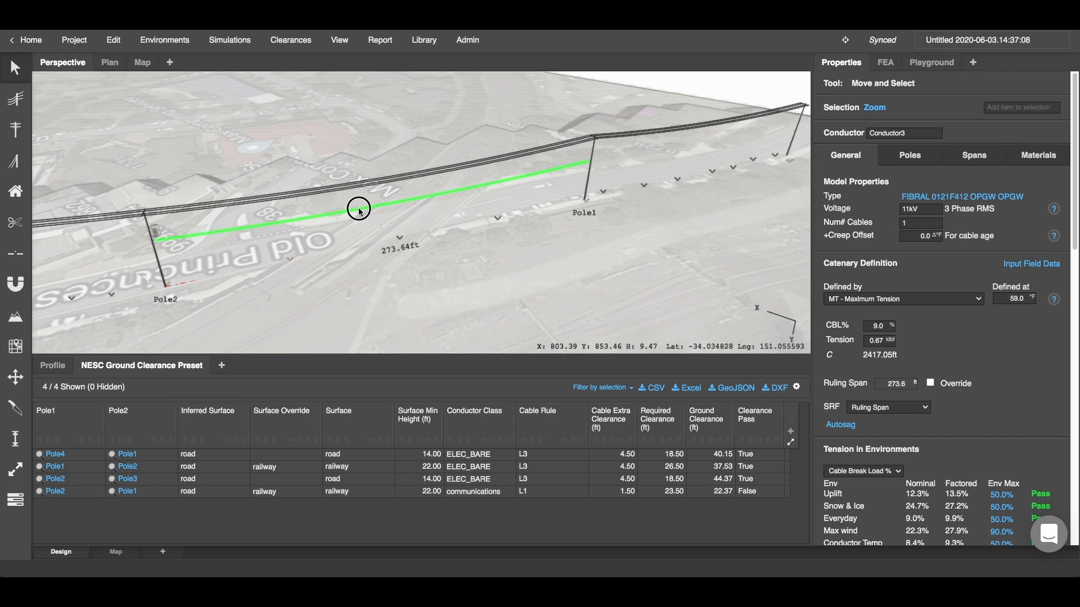
left_click(908, 155)
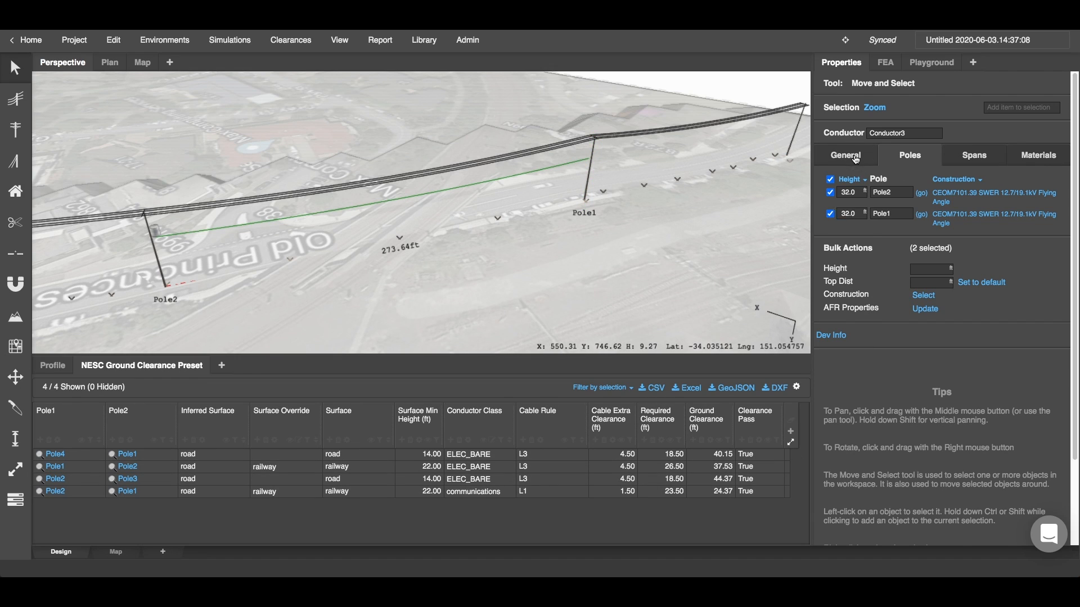
left_click(844, 155)
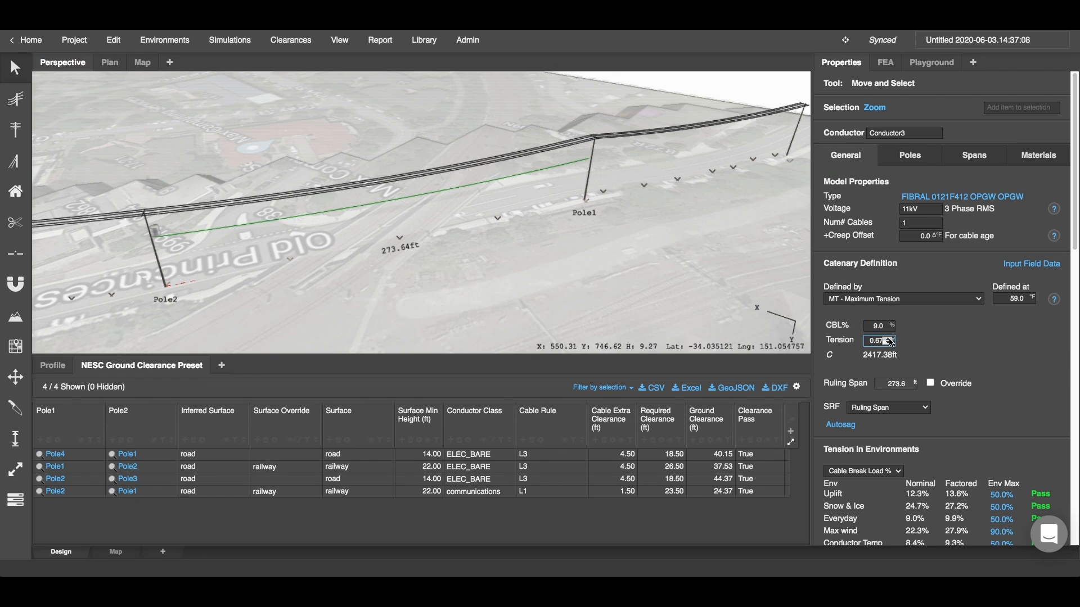